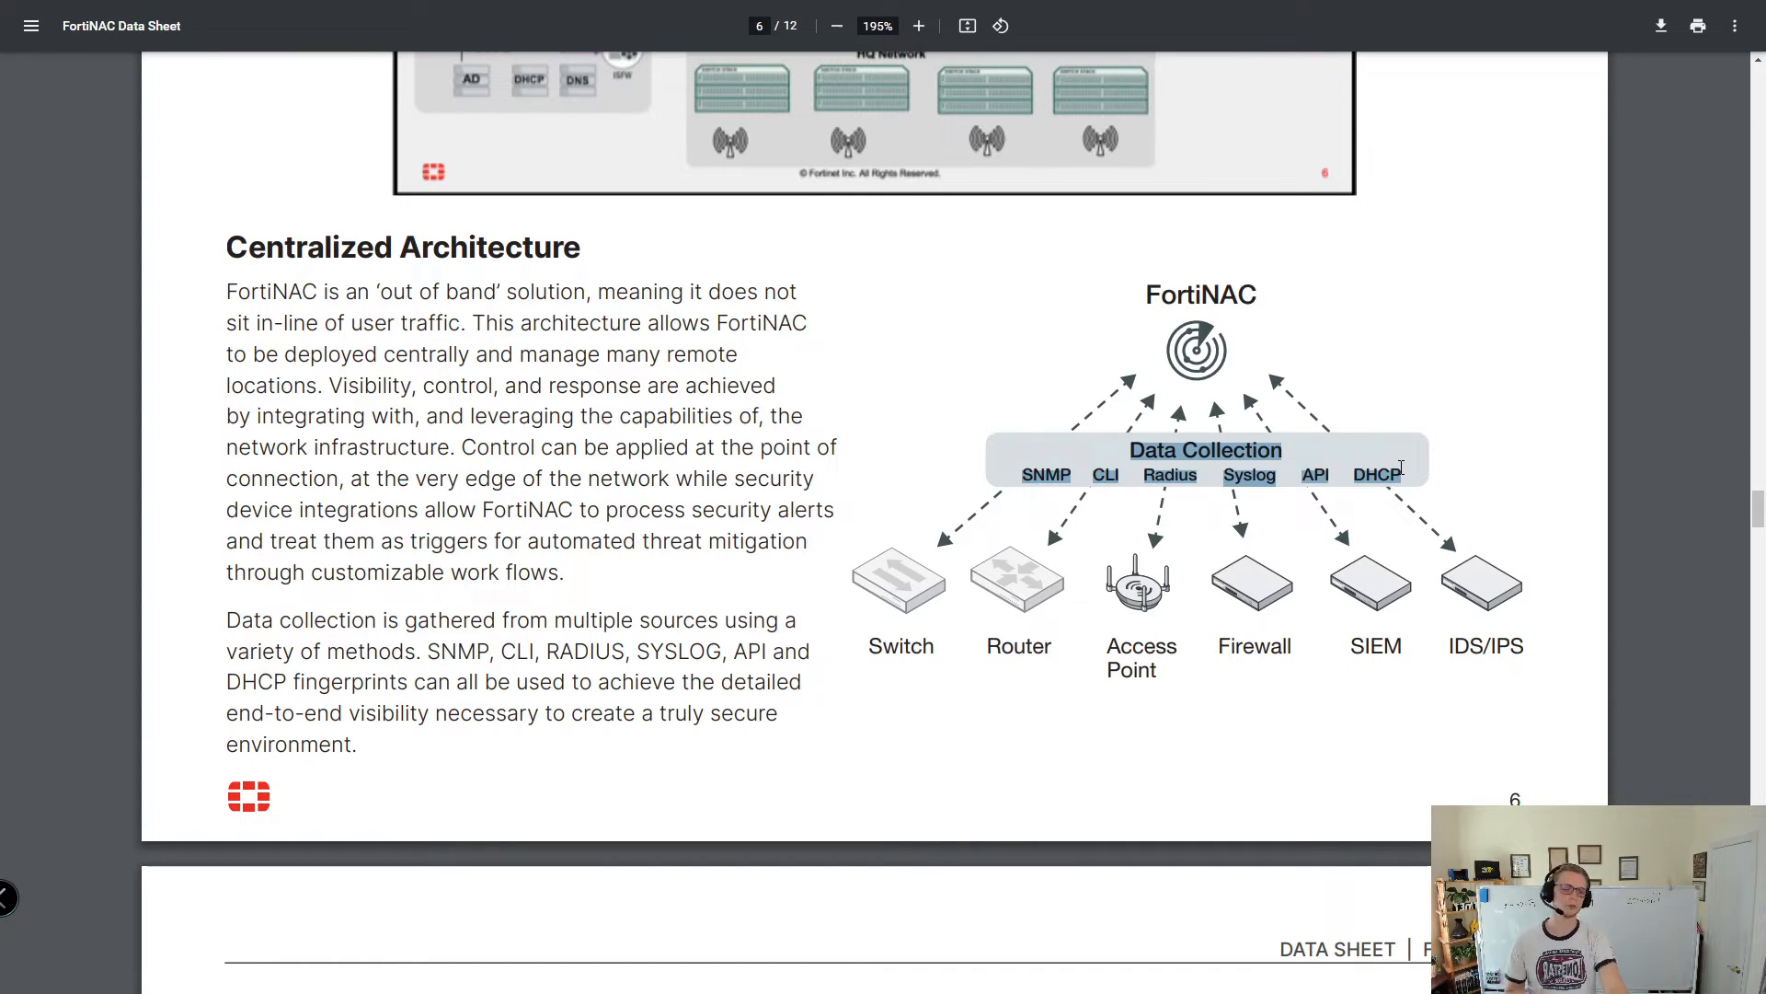
{"action": "mouse_move", "coordinate": [1383, 495]}
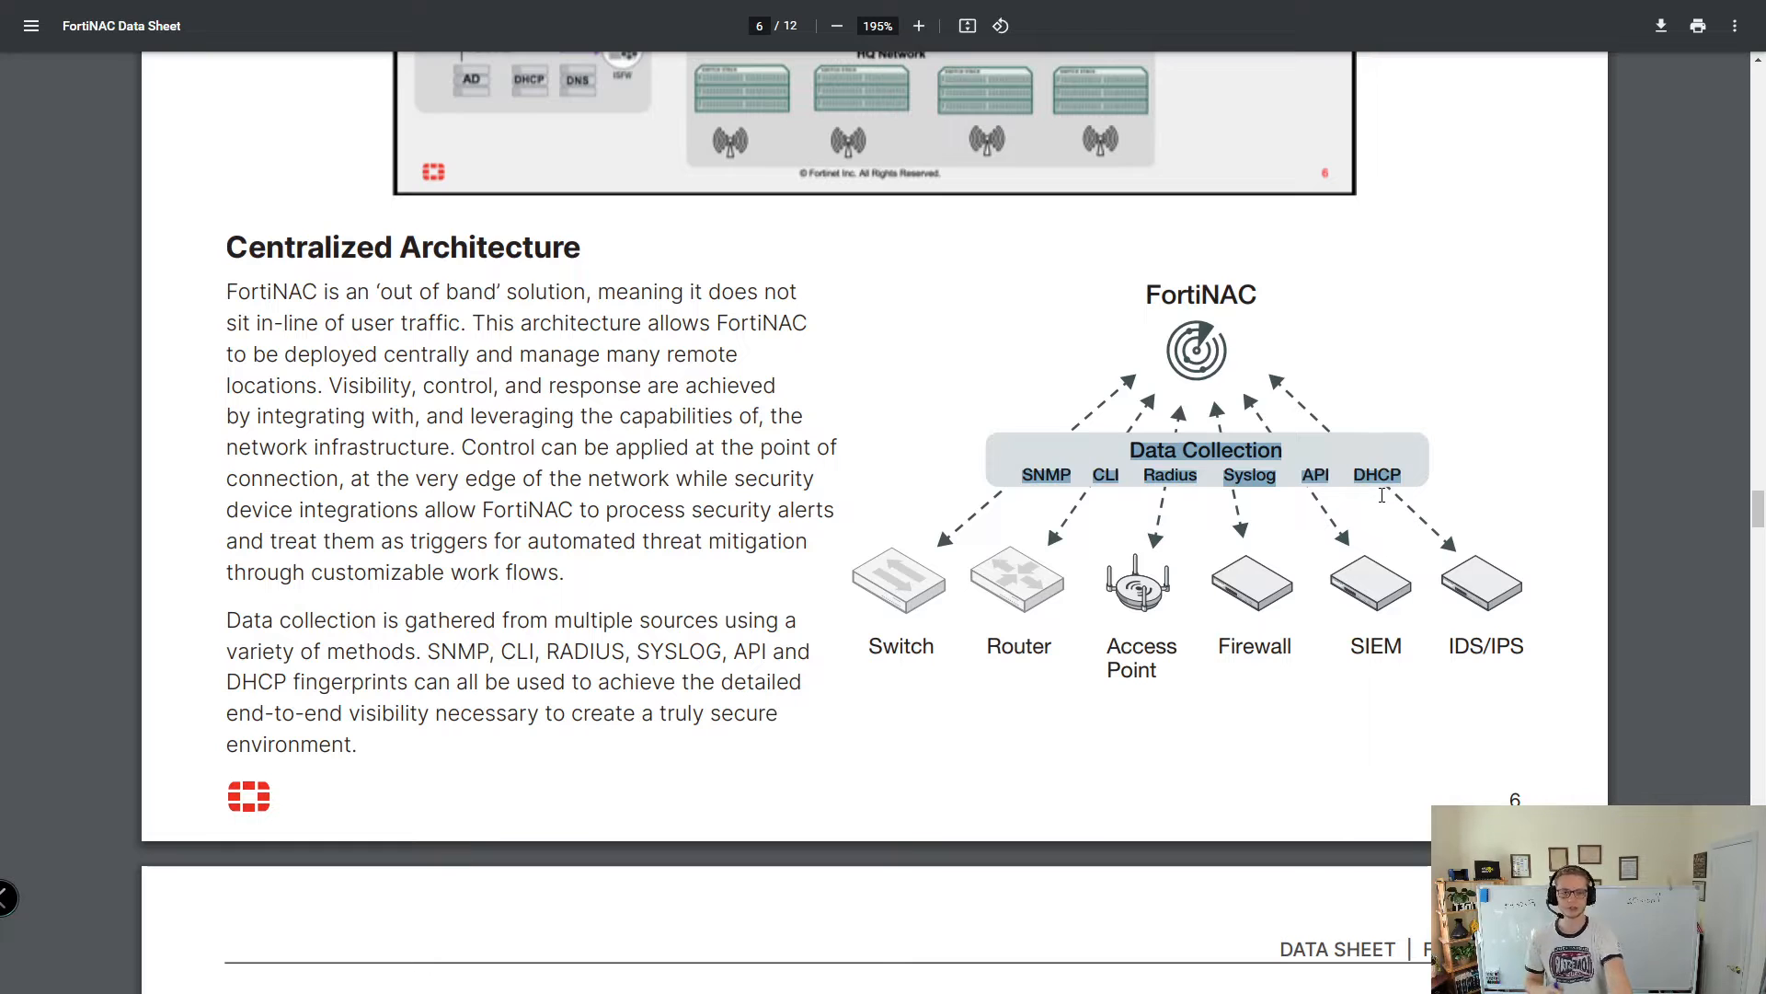
{"action": "scroll", "scroll_direction": "up", "scroll_amount": 3}
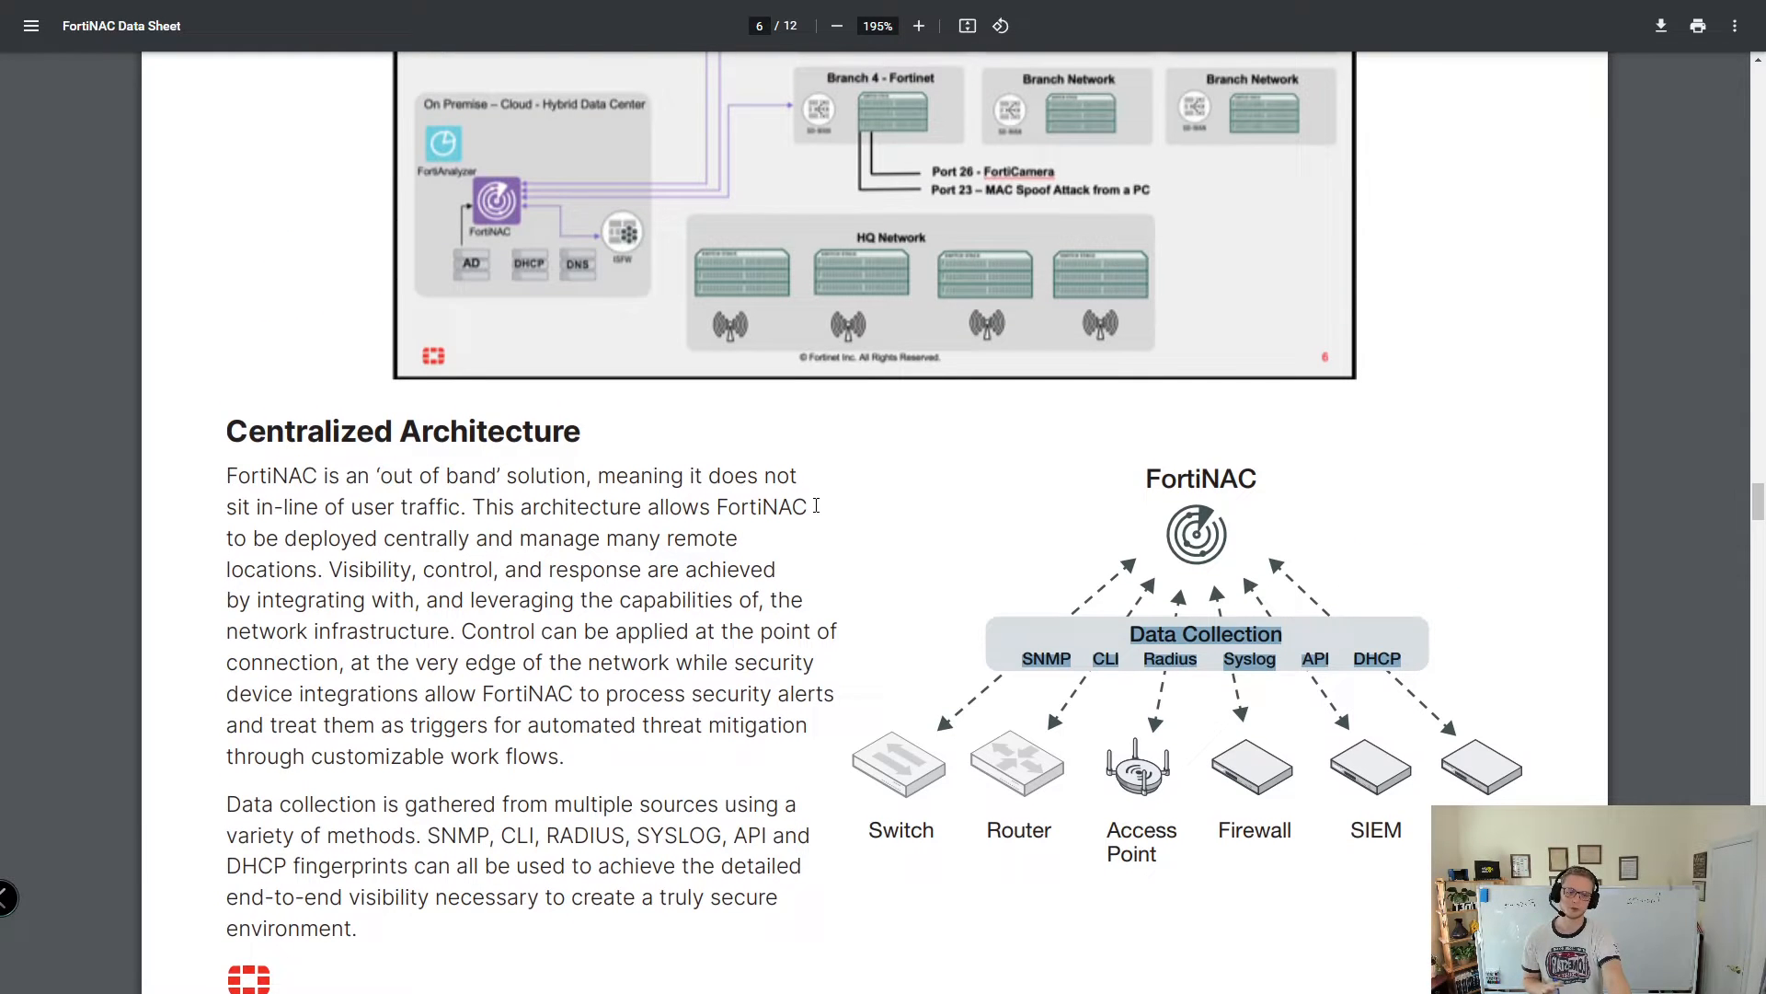
{"action": "scroll", "scroll_direction": "up", "scroll_amount": 3}
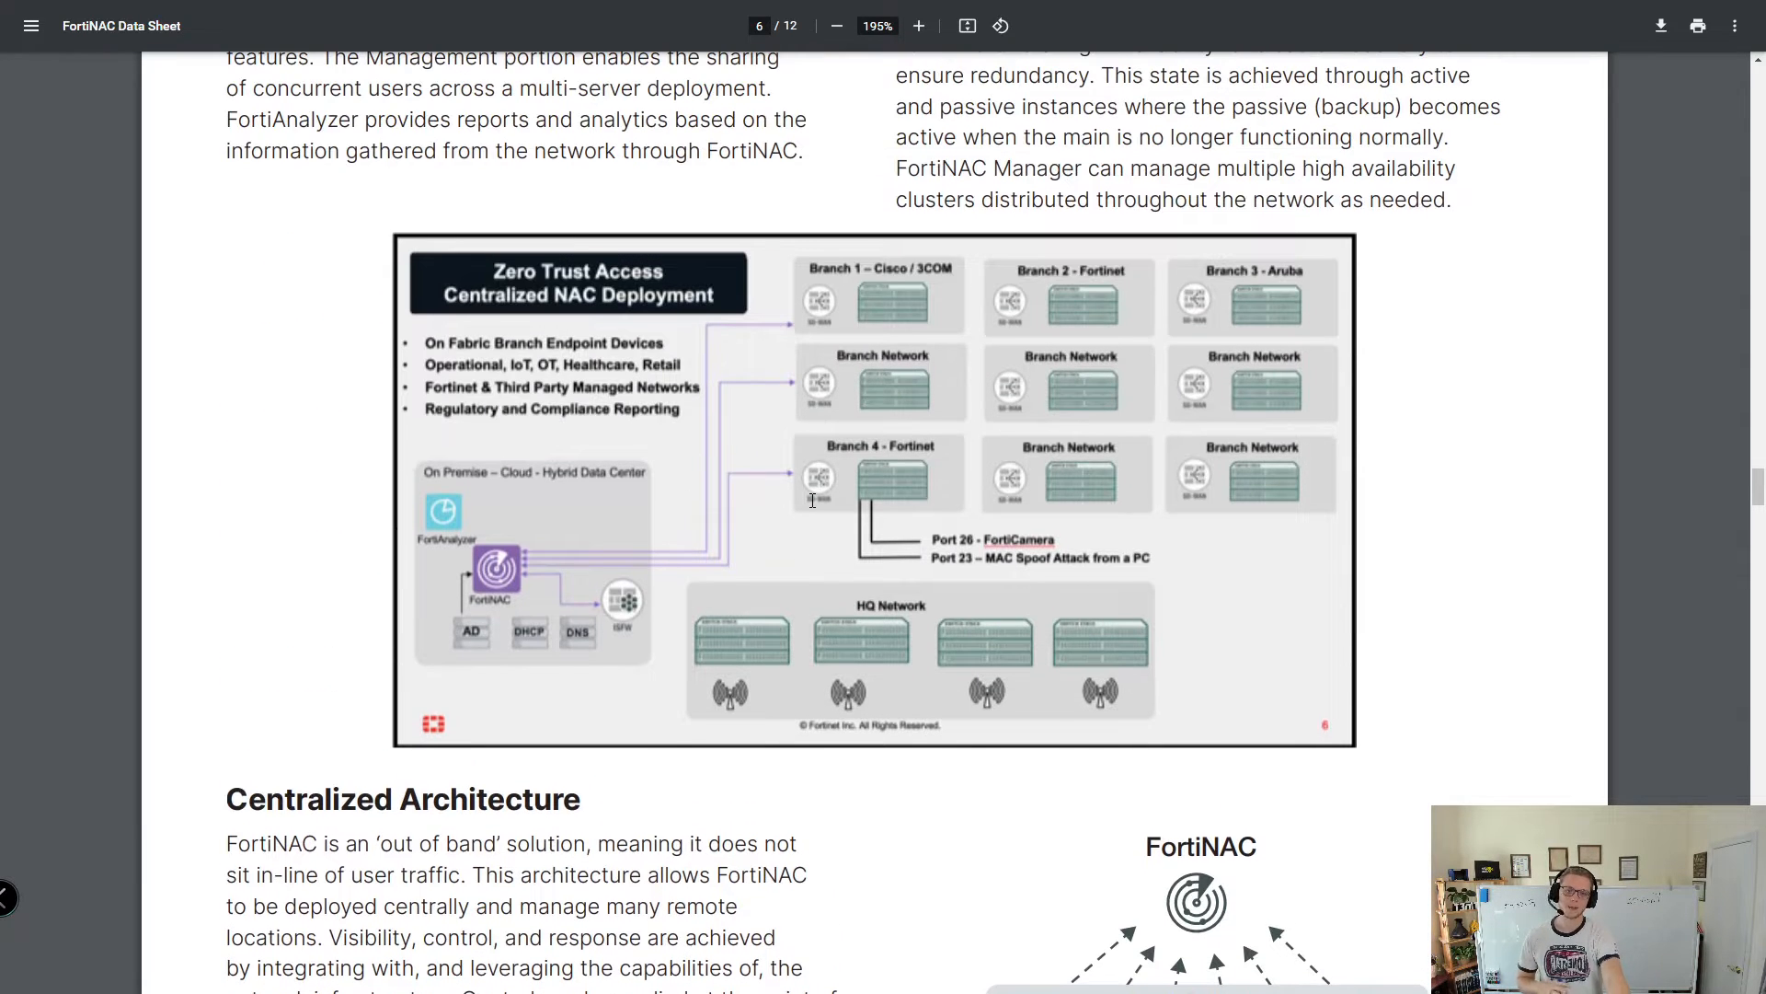
{"action": "mouse_move", "coordinate": [731, 591]}
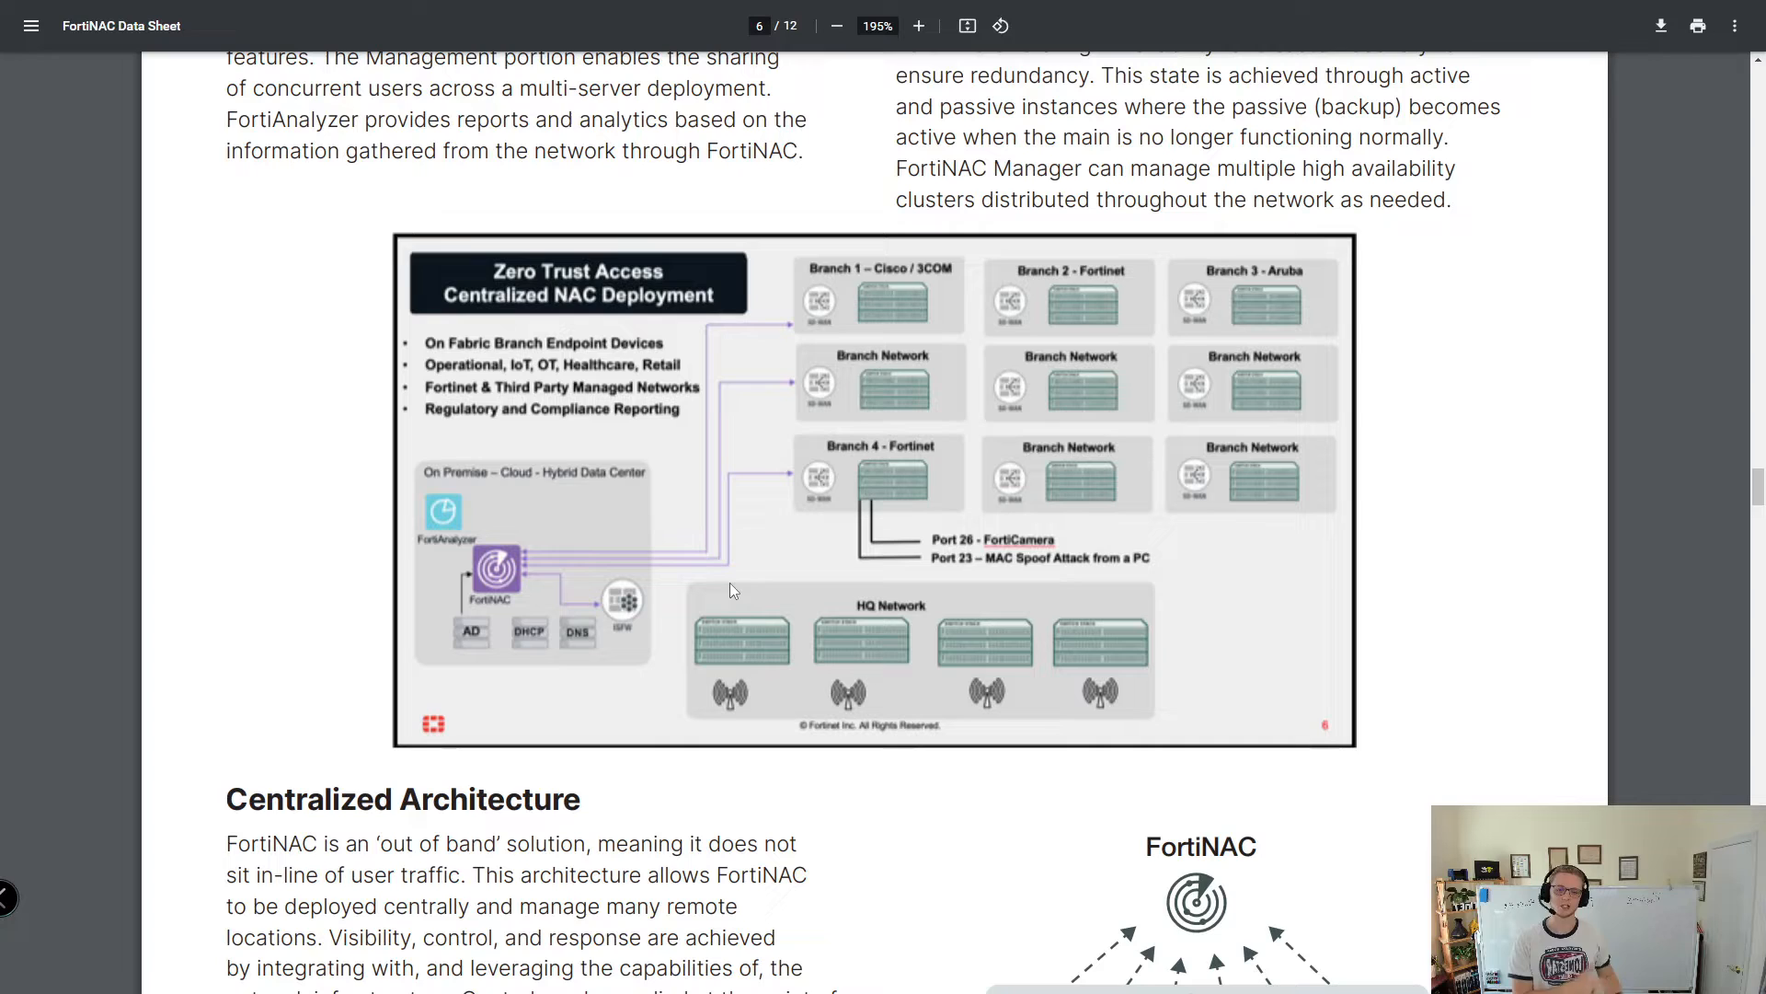
{"action": "mouse_move", "coordinate": [541, 580]}
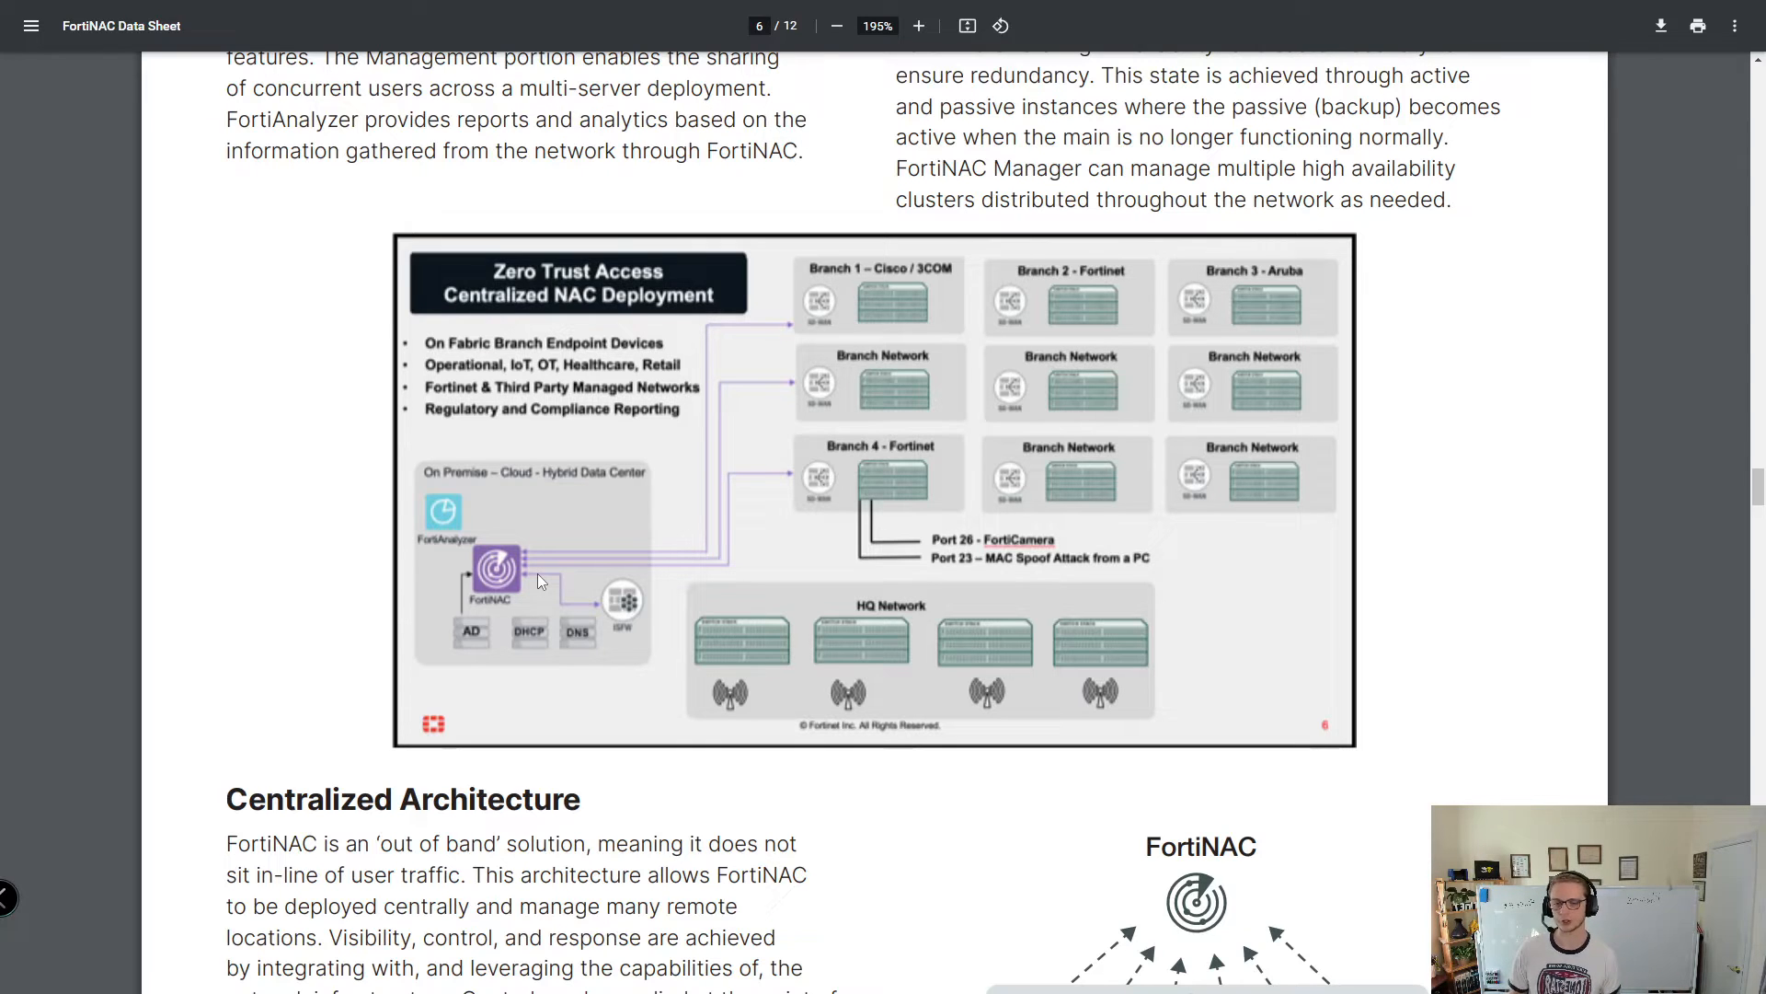
{"action": "mouse_move", "coordinate": [624, 659]}
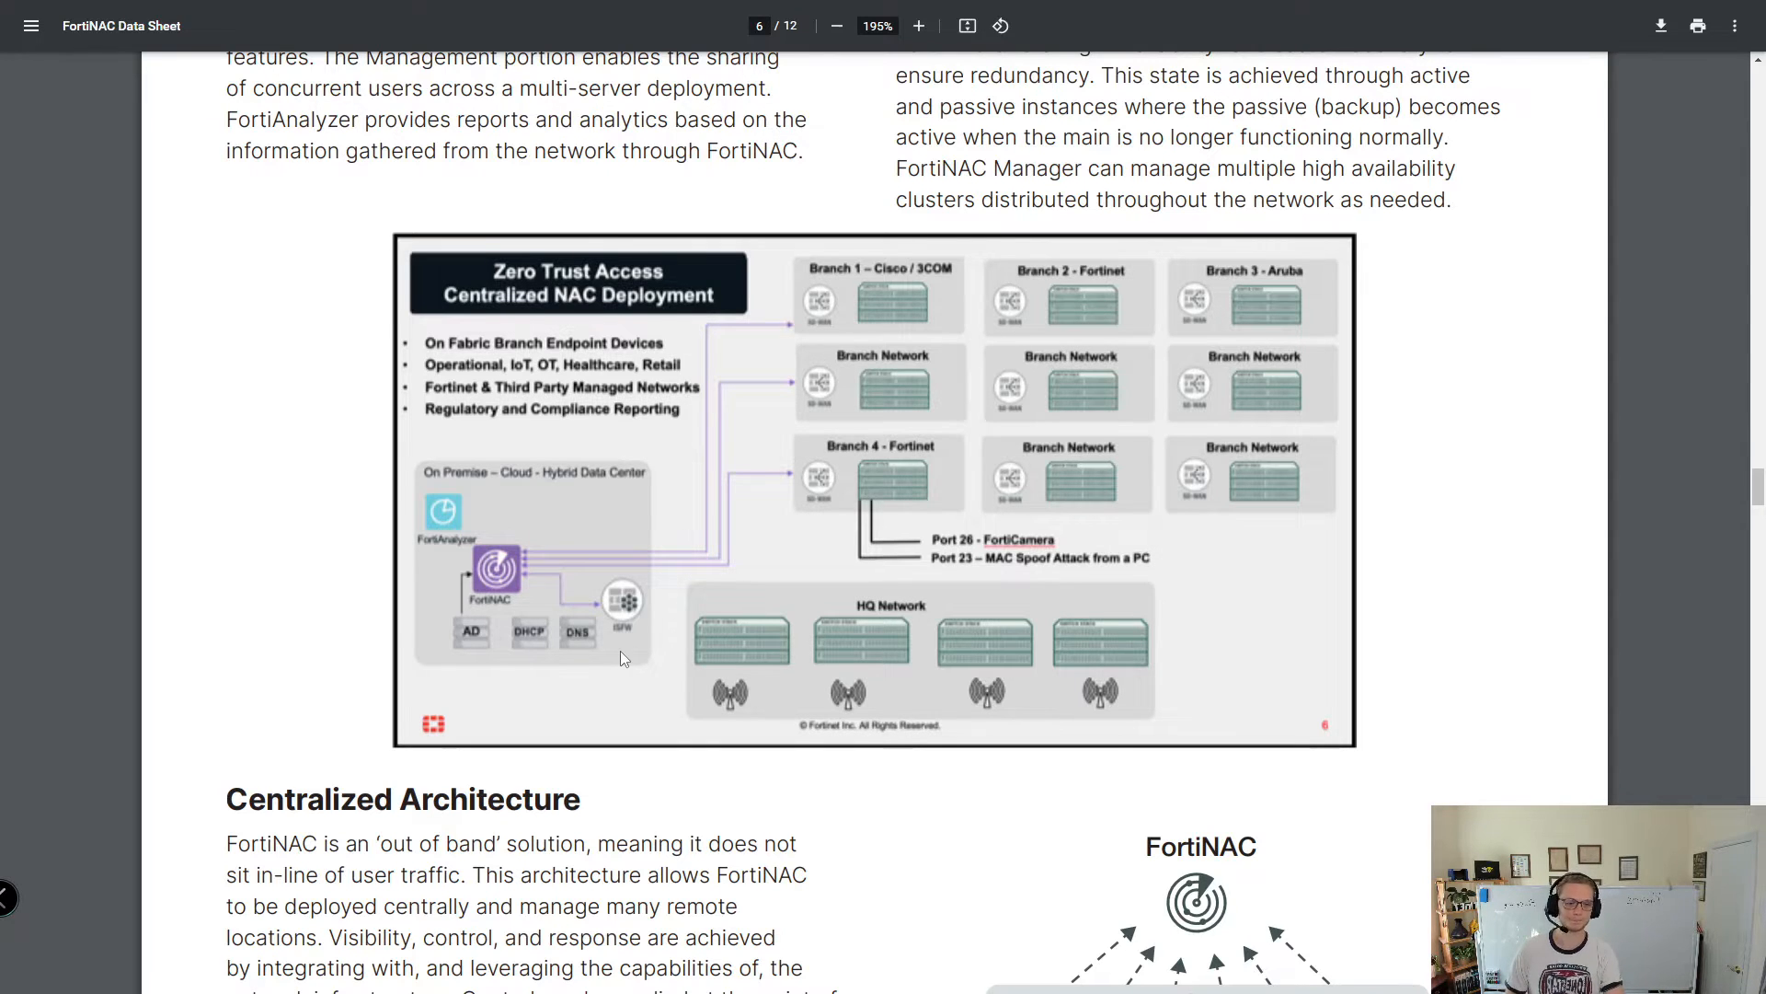
{"action": "scroll", "scroll_direction": "up", "scroll_amount": 3}
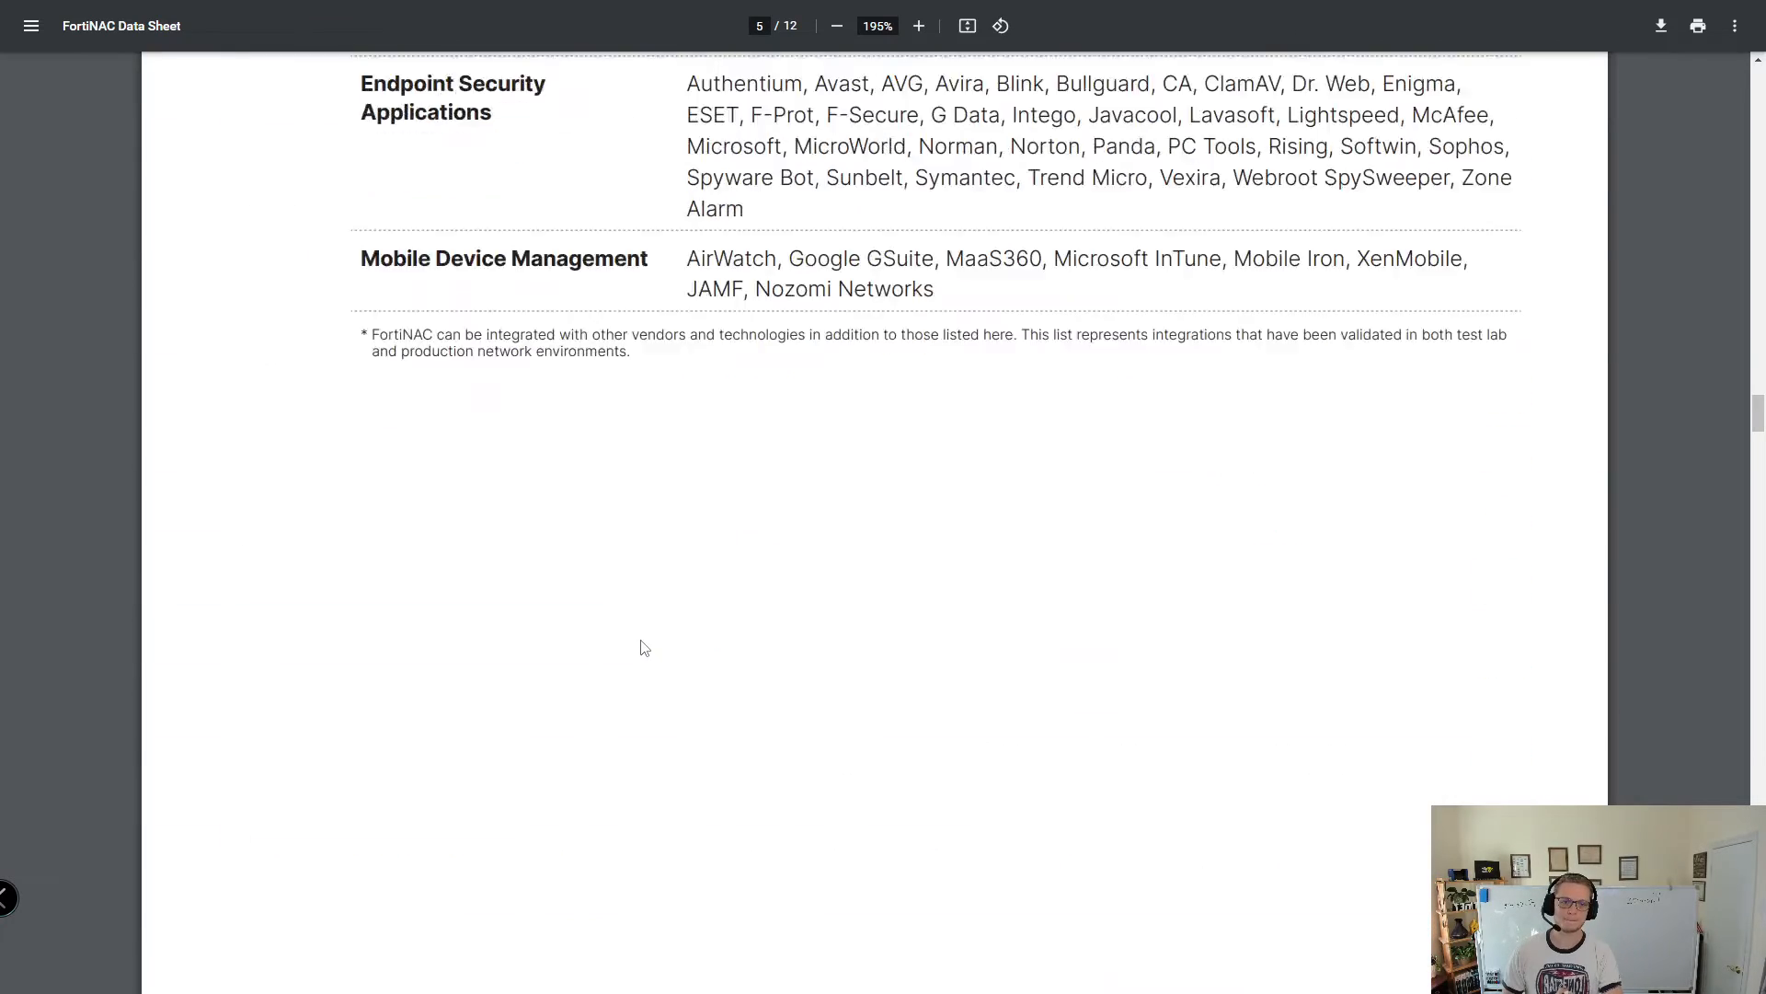
{"action": "scroll", "scroll_direction": "up", "scroll_amount": 3}
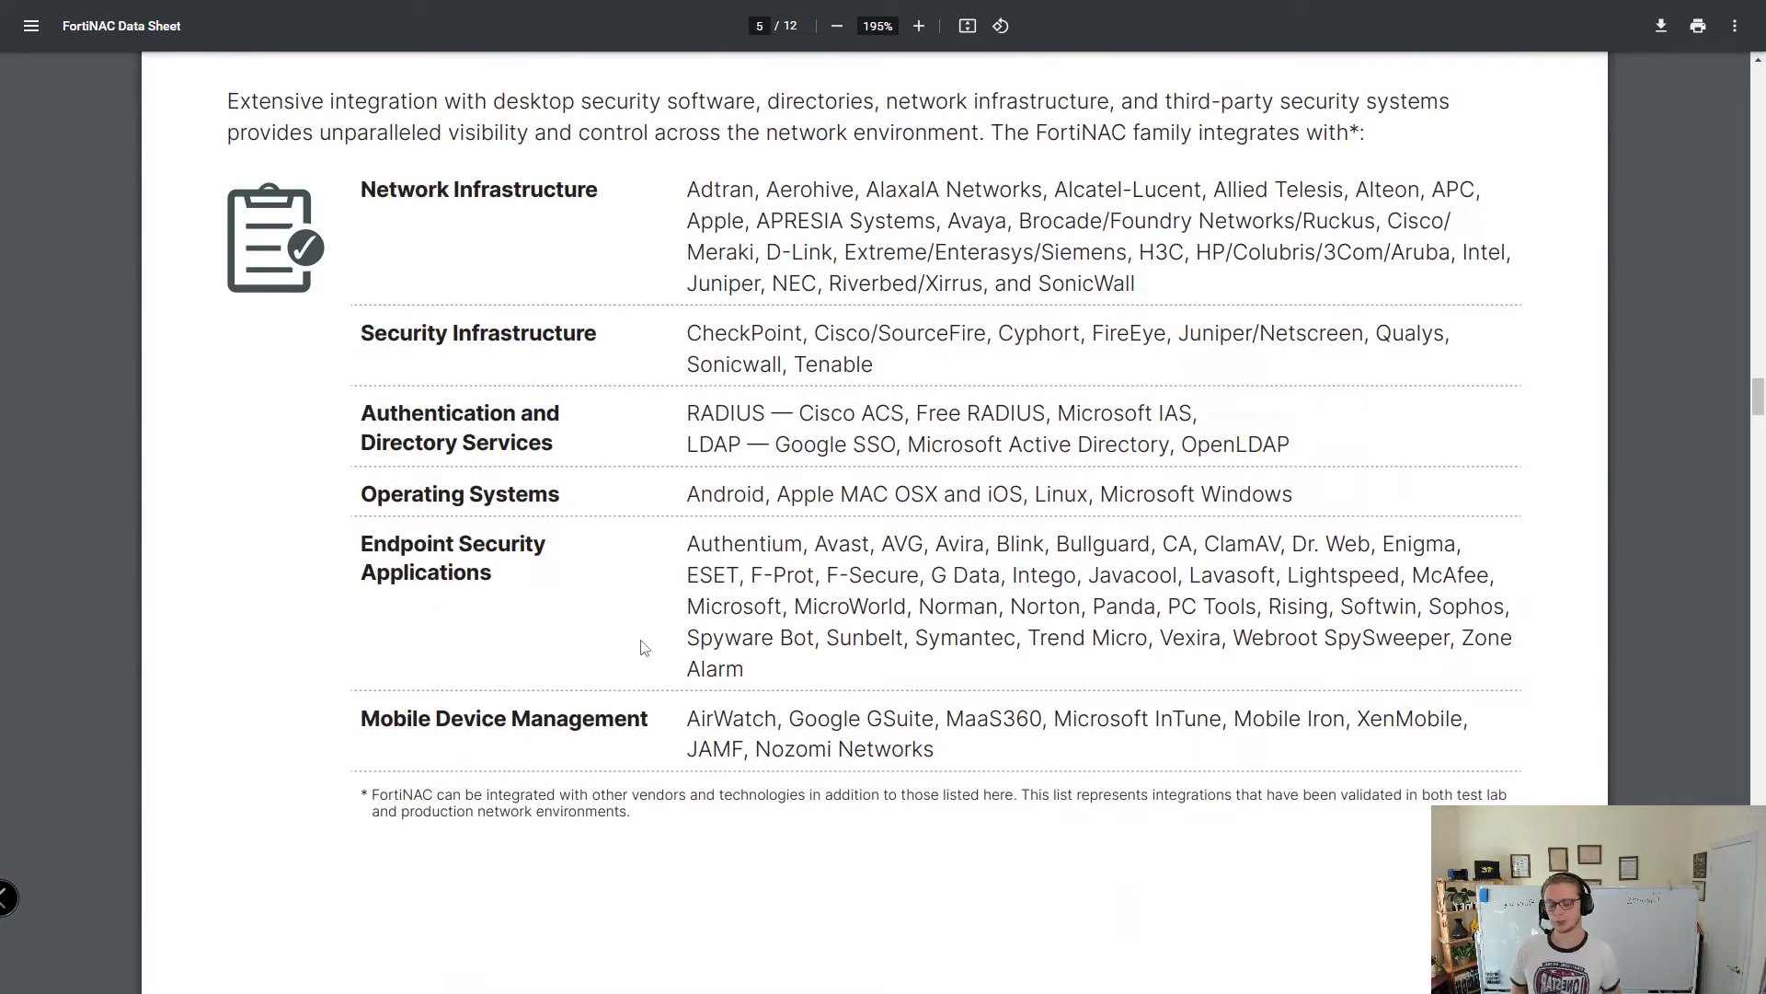